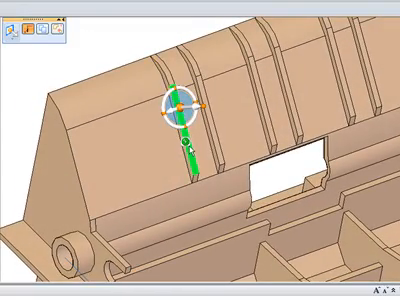
Step: Open the Selection Manager menu on the green rib to reach its Connected face options
right_click(190, 110)
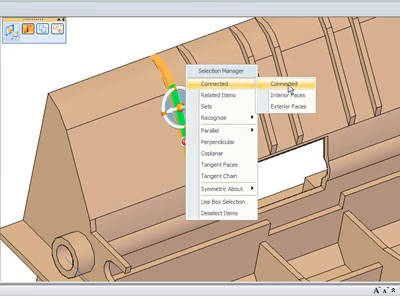